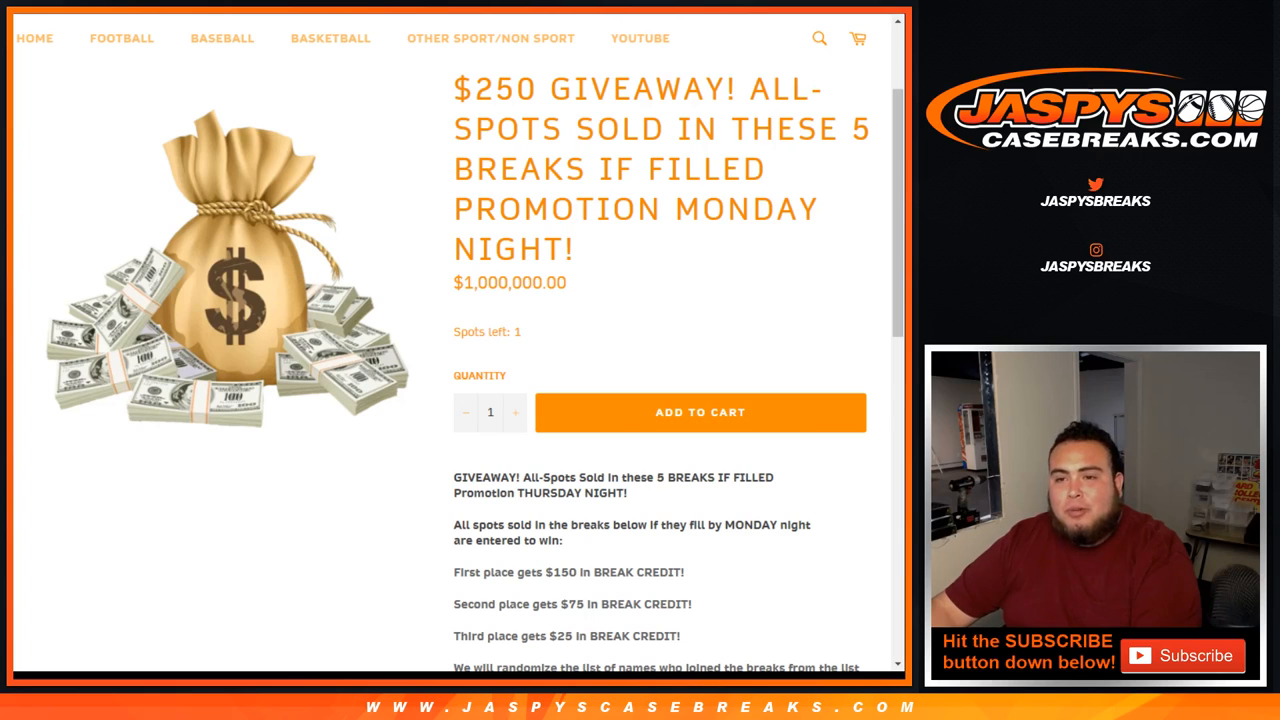
# Highlight the entry-rule sentences: who is entered and the Monday 9 PM PST sell-out deadline
pyautogui.scroll(-3)
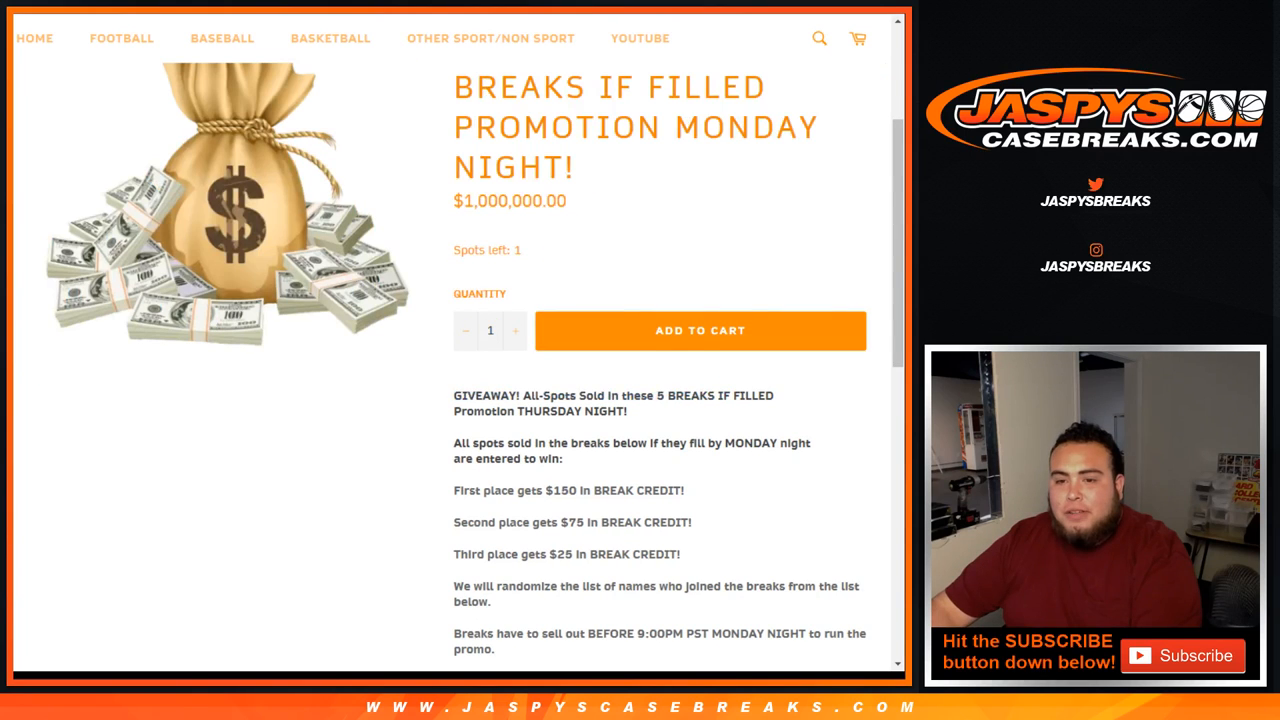
pyautogui.moveTo(454, 443); pyautogui.dragTo(572, 443)
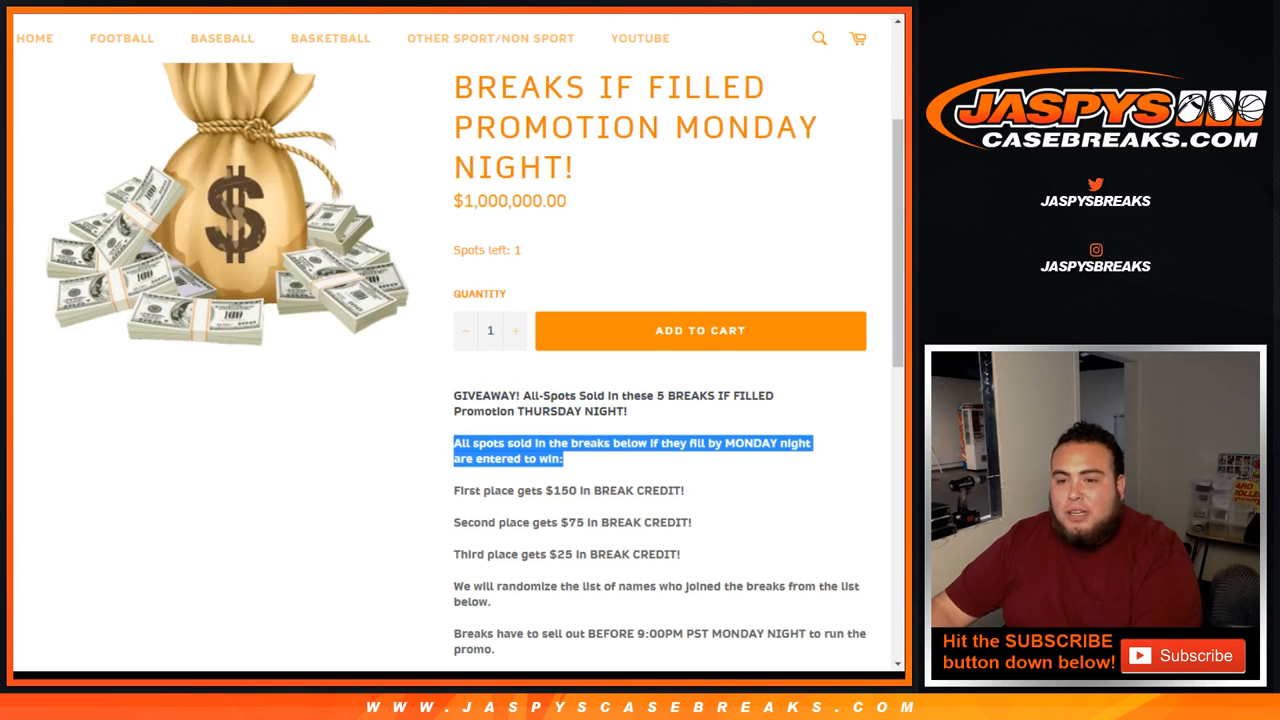
pyautogui.scroll(-3)
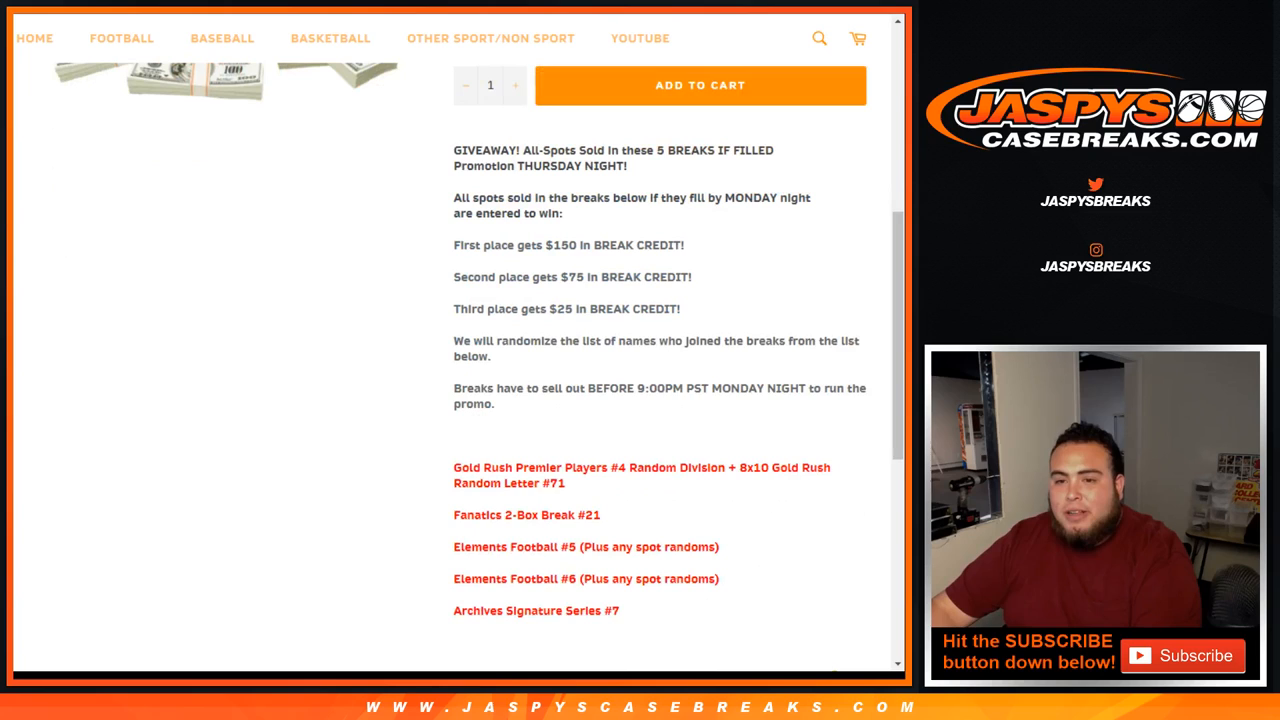
pyautogui.moveTo(454, 341); pyautogui.dragTo(733, 341)
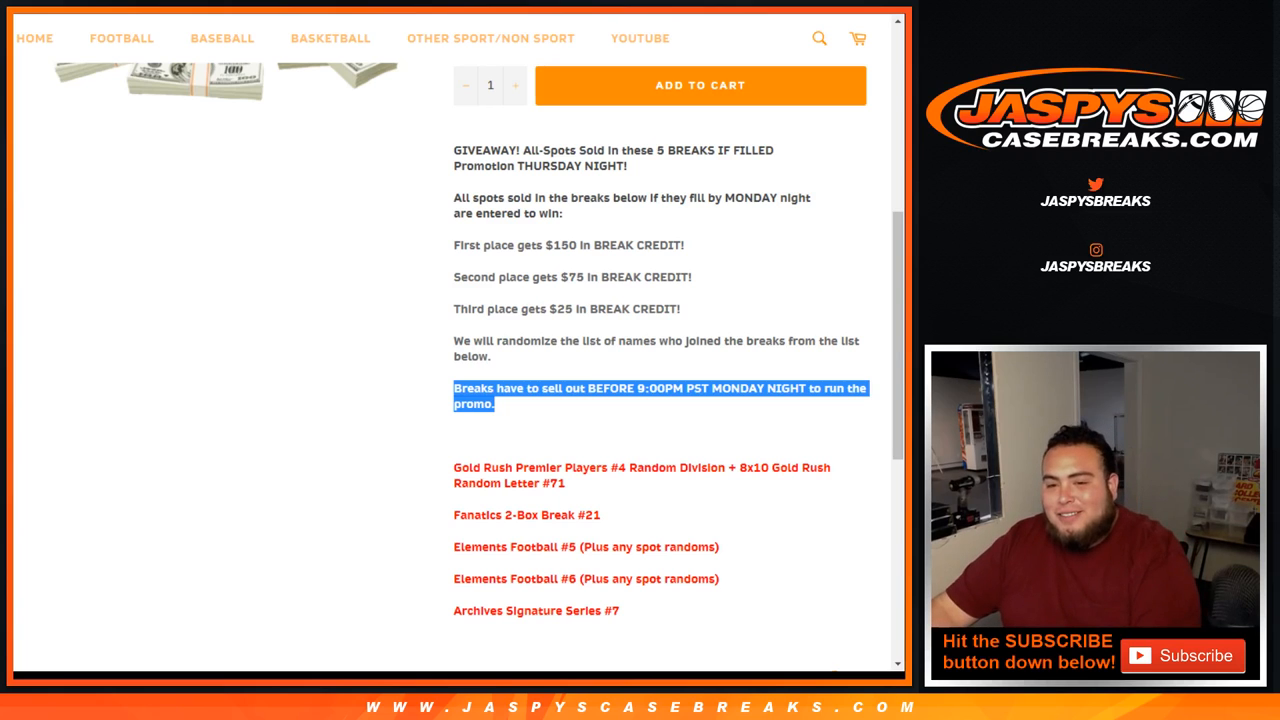
# Scroll to the end of the five qualifying breaks and highlight a line of the list
pyautogui.scroll(-3)
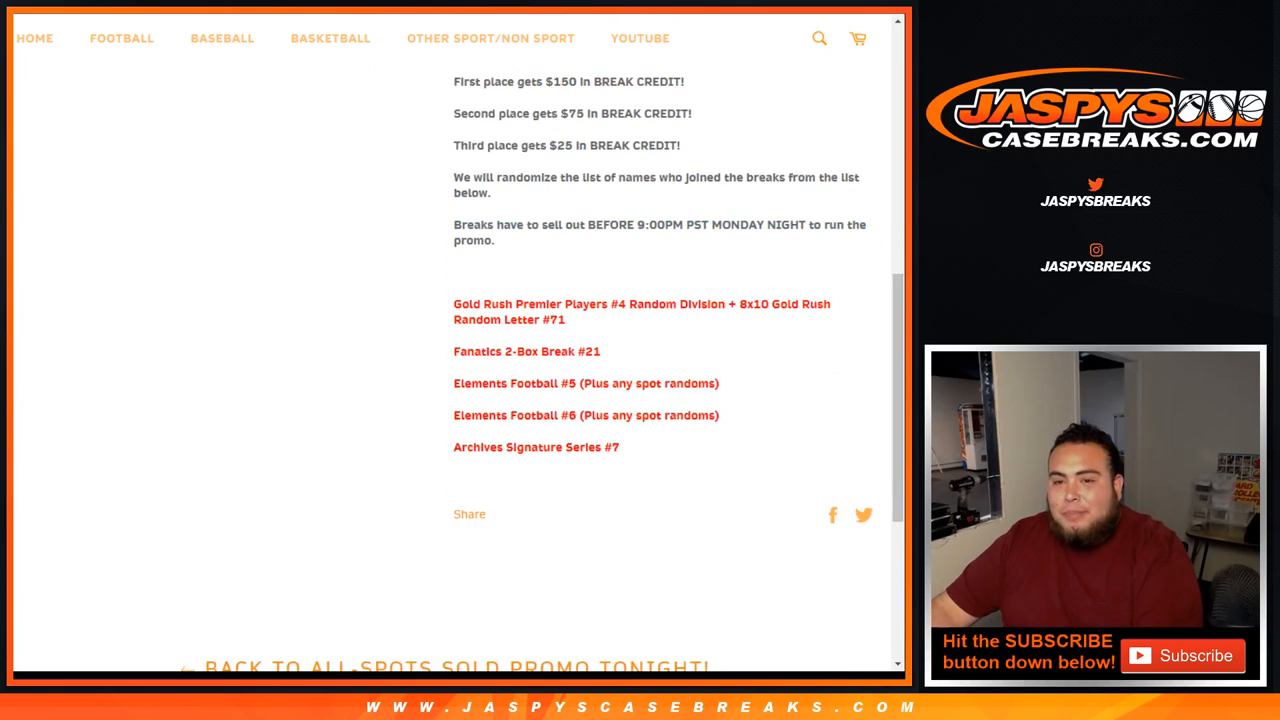
pyautogui.moveTo(454, 304); pyautogui.dragTo(598, 304)
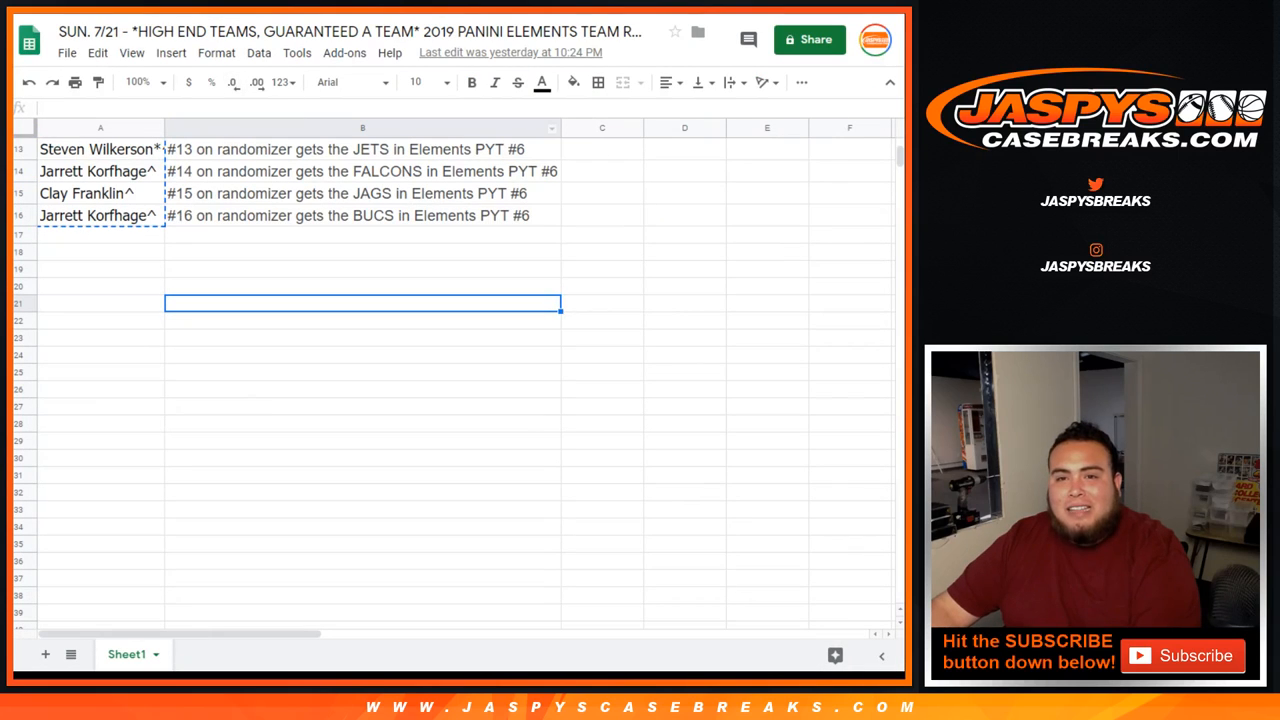
# Switch to the RANDOM.ORG browser tab with the copied participant names
pyautogui.click(350, 31)
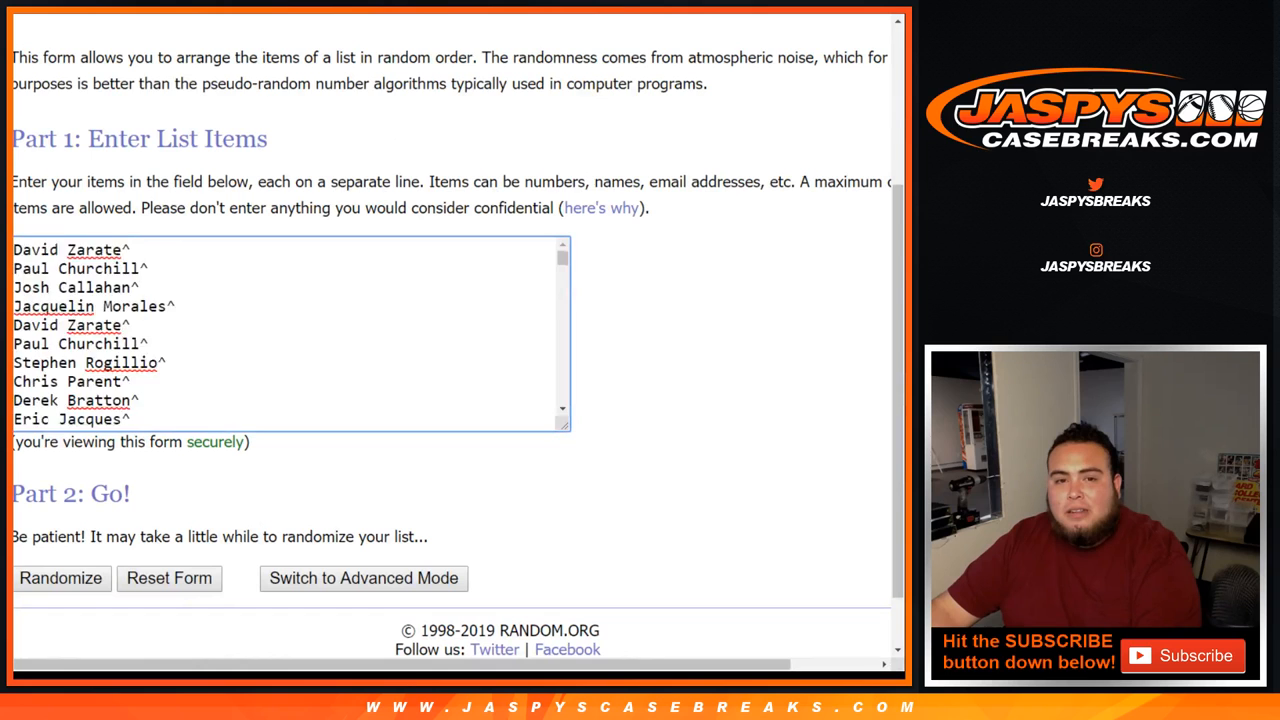
# Scroll through the participant names pasted into the List Randomizer box
pyautogui.scroll(-3)
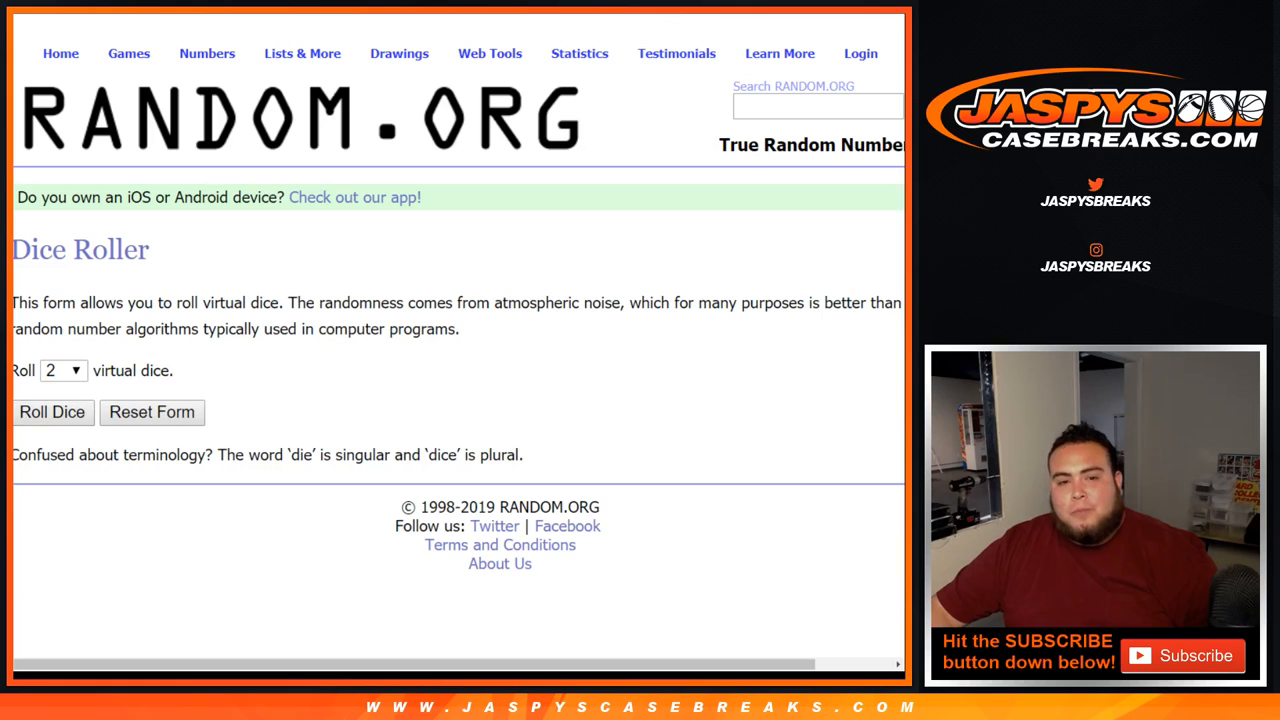
# Return to the List Randomizer and shuffle the 156 names three times
pyautogui.click(52, 412)
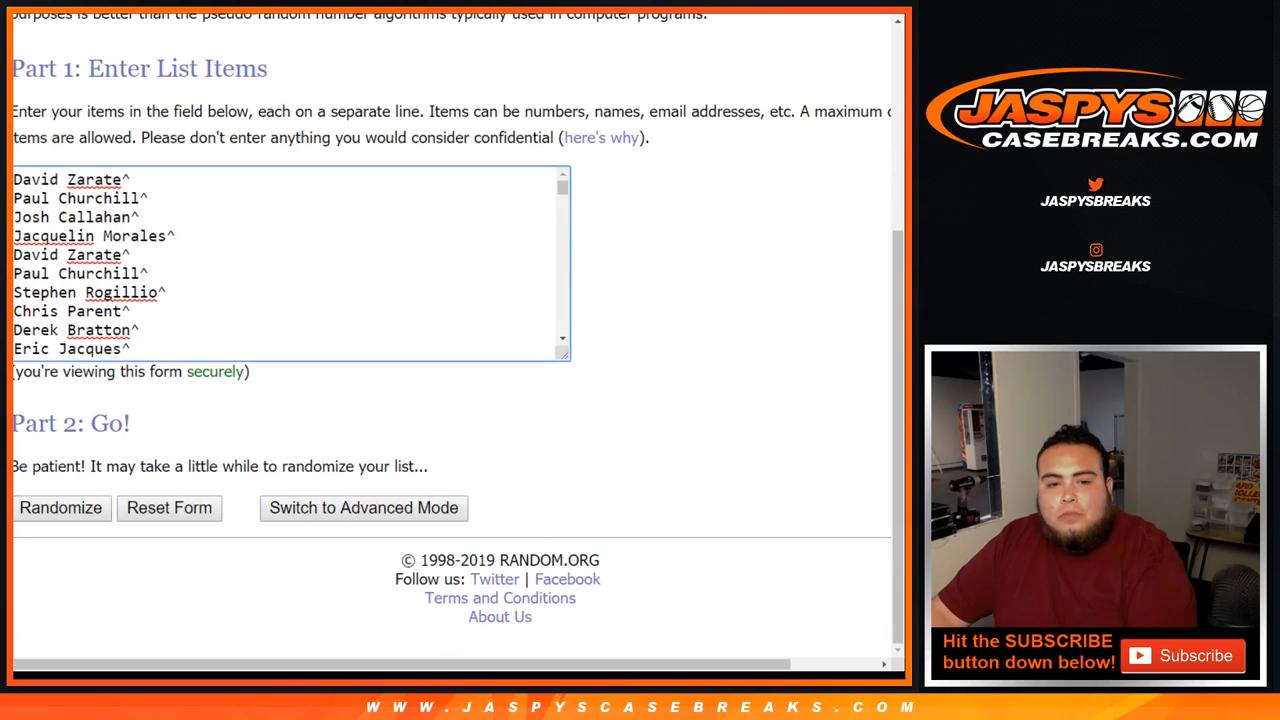
pyautogui.click(60, 507)
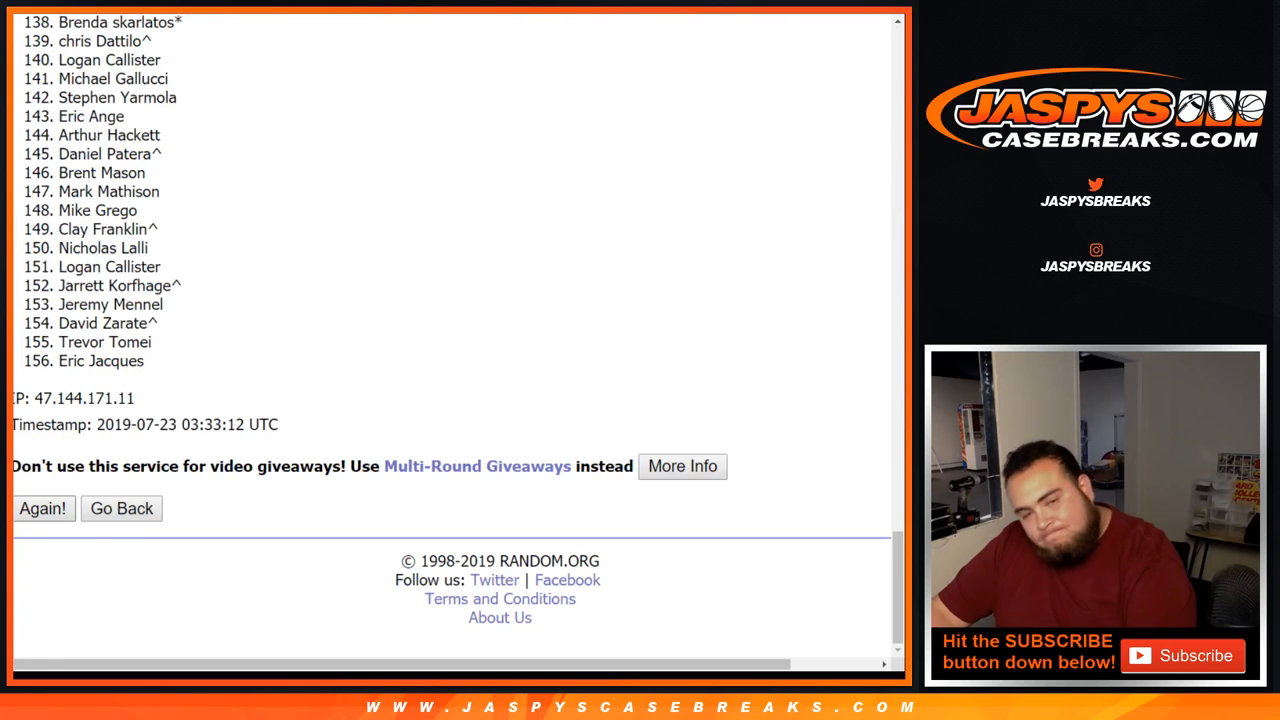
pyautogui.click(42, 508)
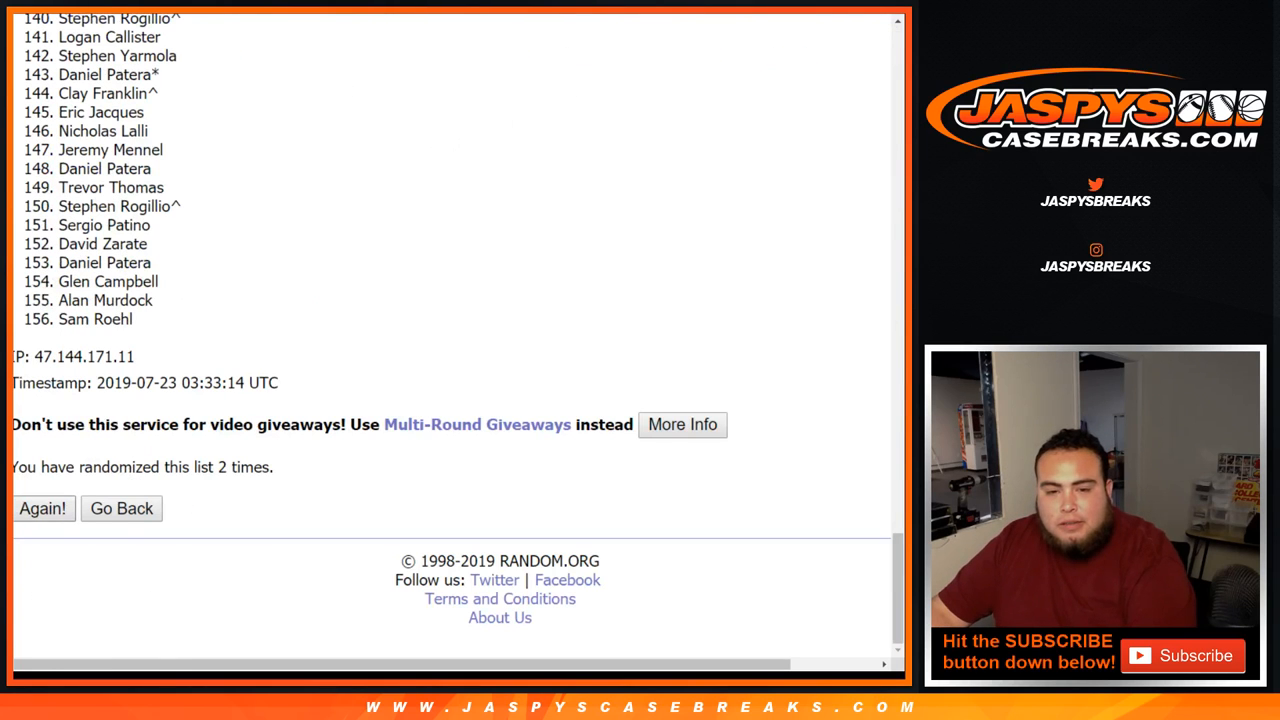
pyautogui.click(42, 508)
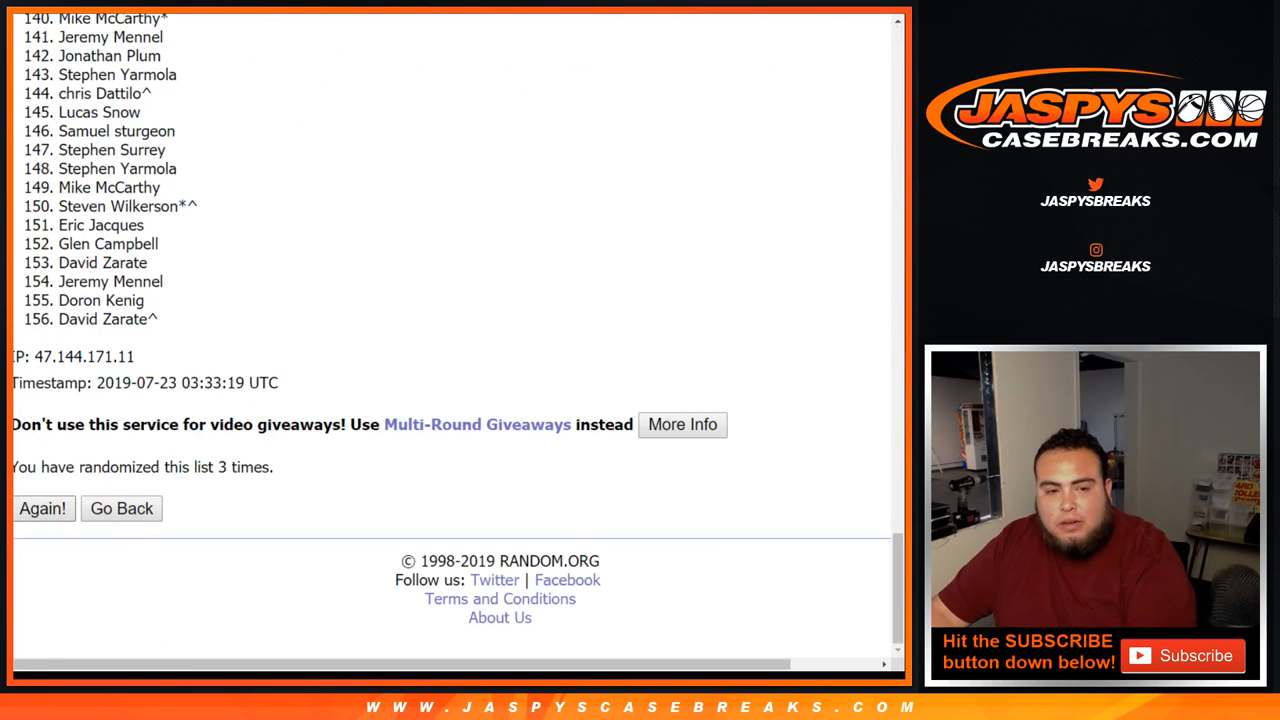
# Keep clicking Again! through the seventh to tenth shuffles
pyautogui.scroll(3)
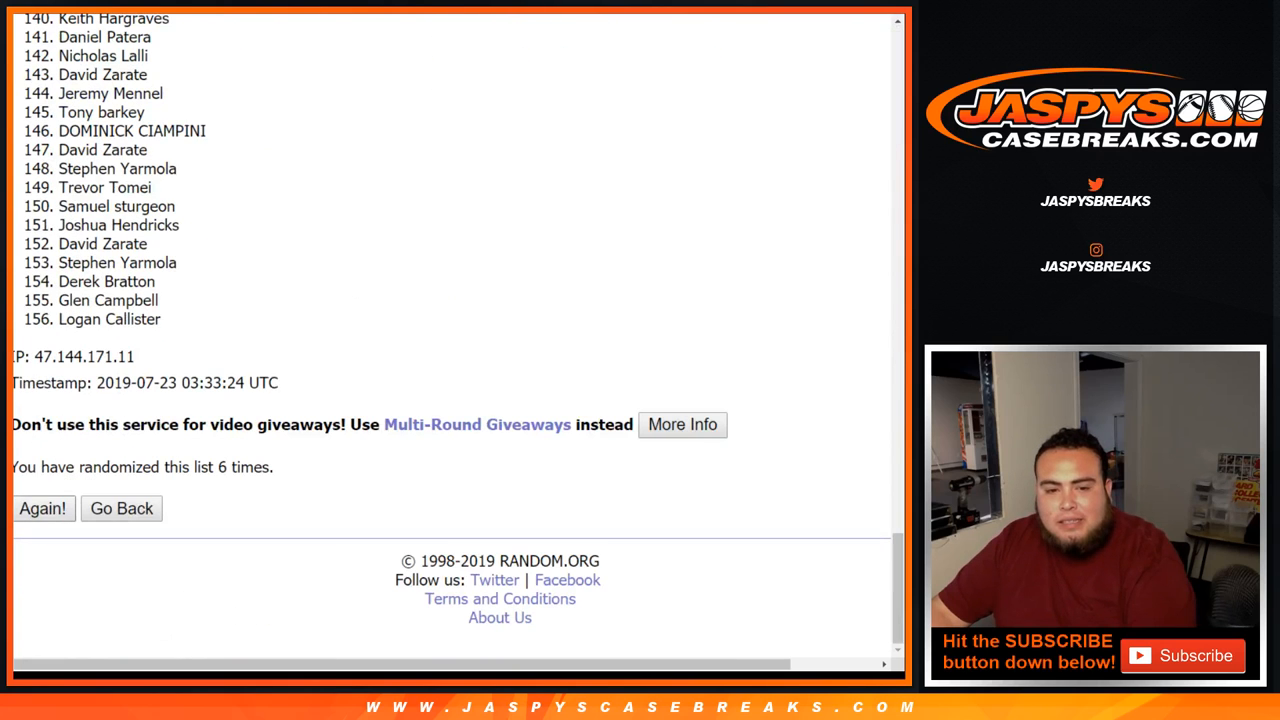
pyautogui.click(42, 508)
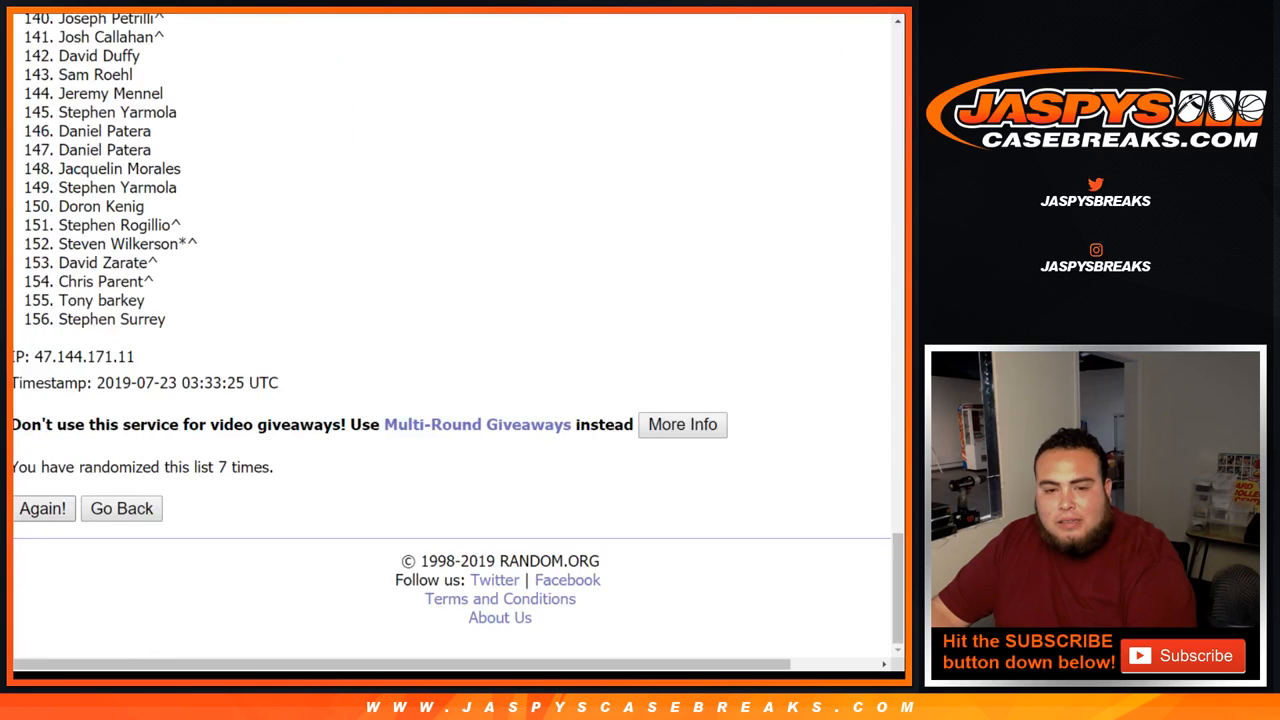
pyautogui.click(43, 508)
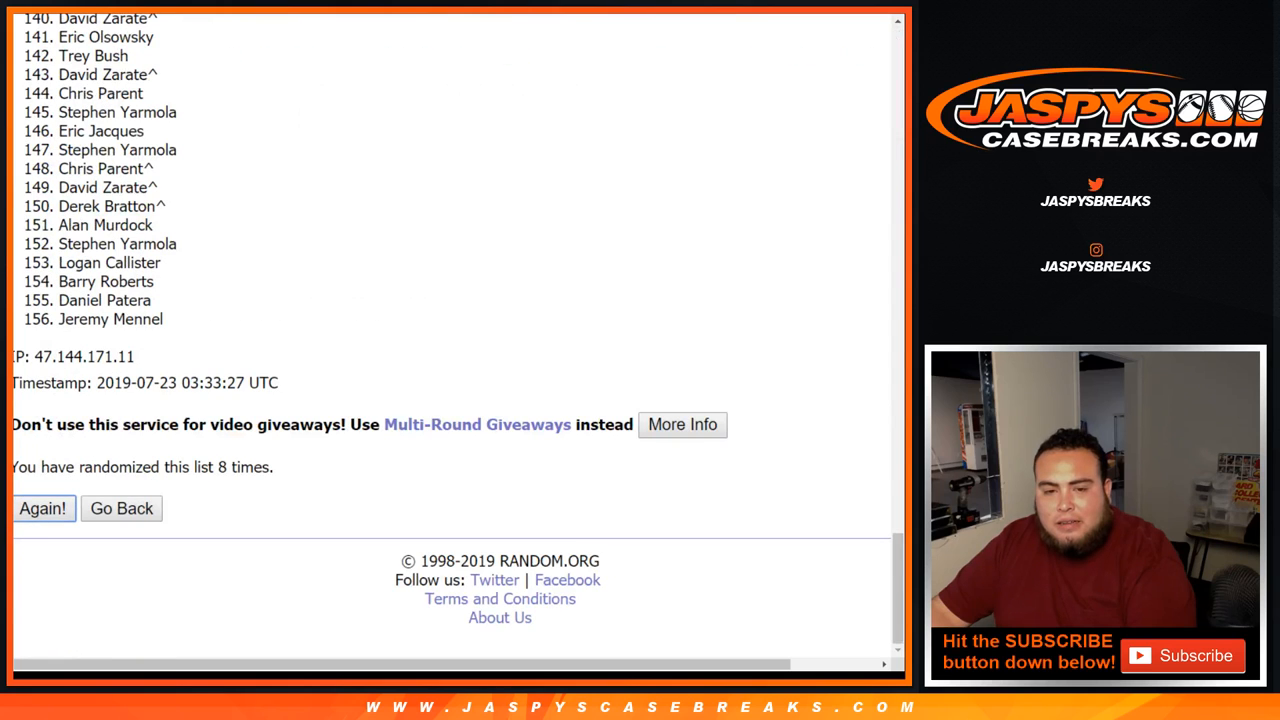
pyautogui.click(43, 508)
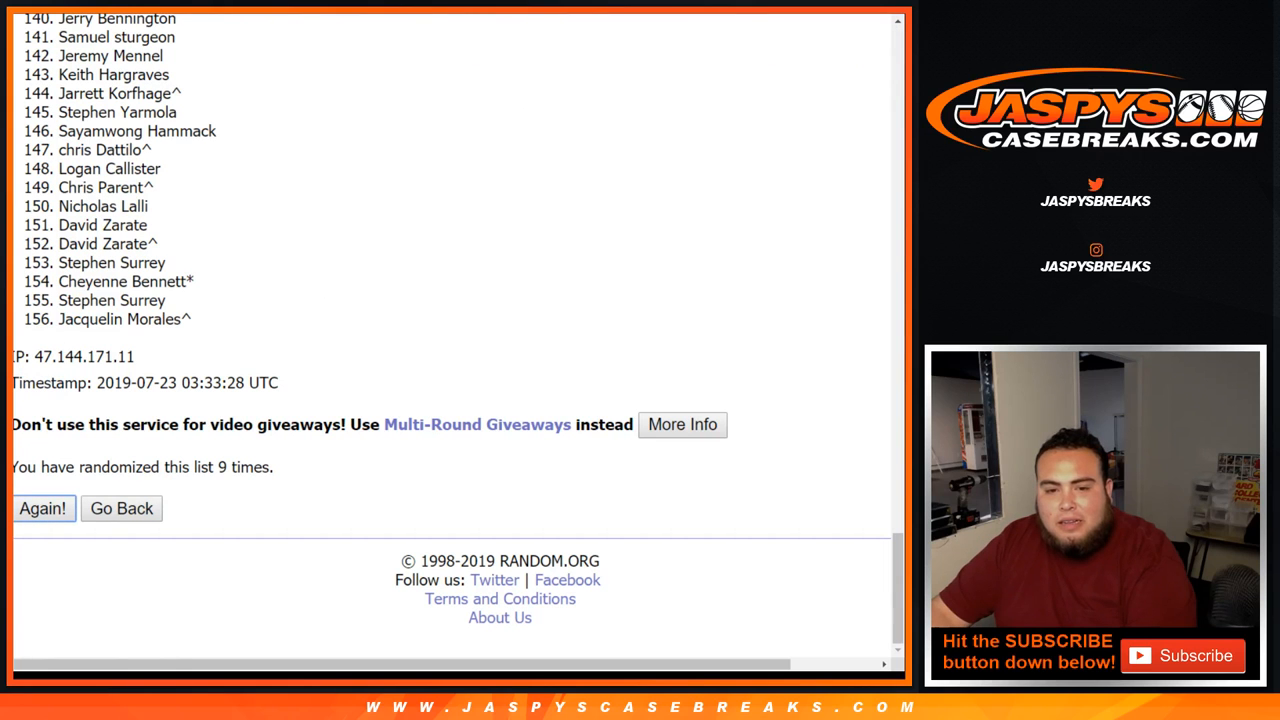
pyautogui.click(43, 508)
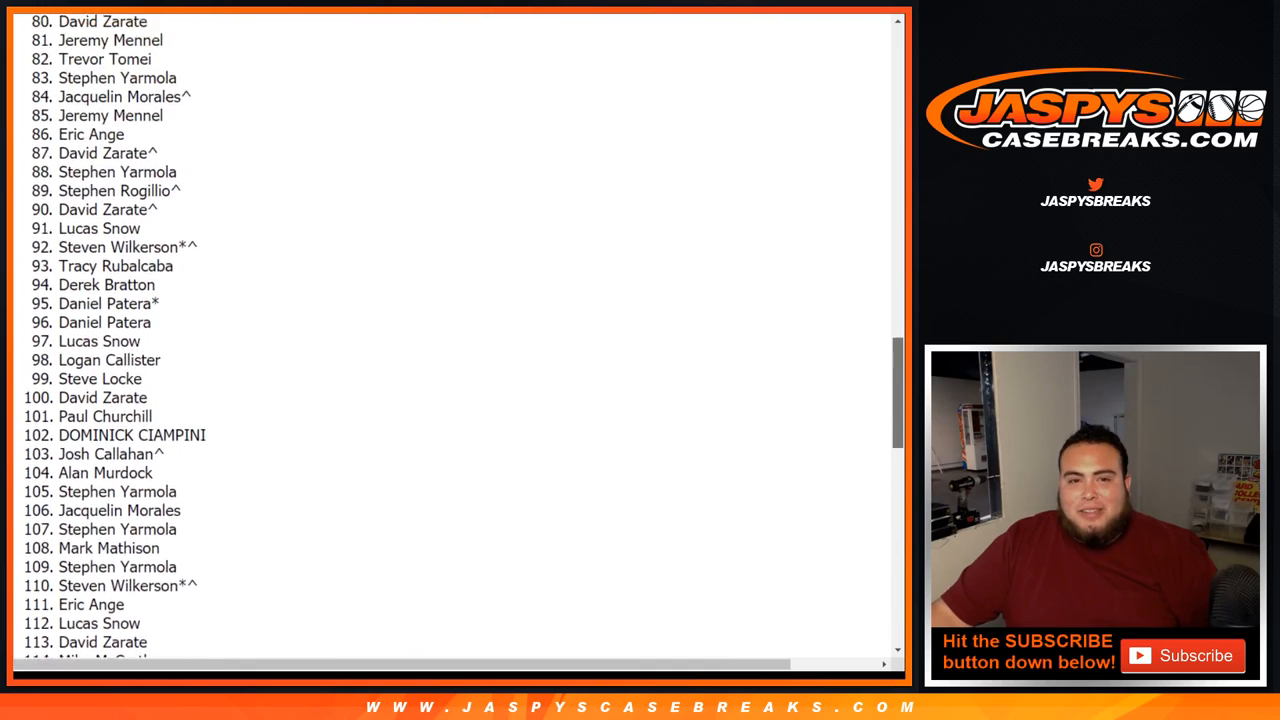
pyautogui.scroll(3)
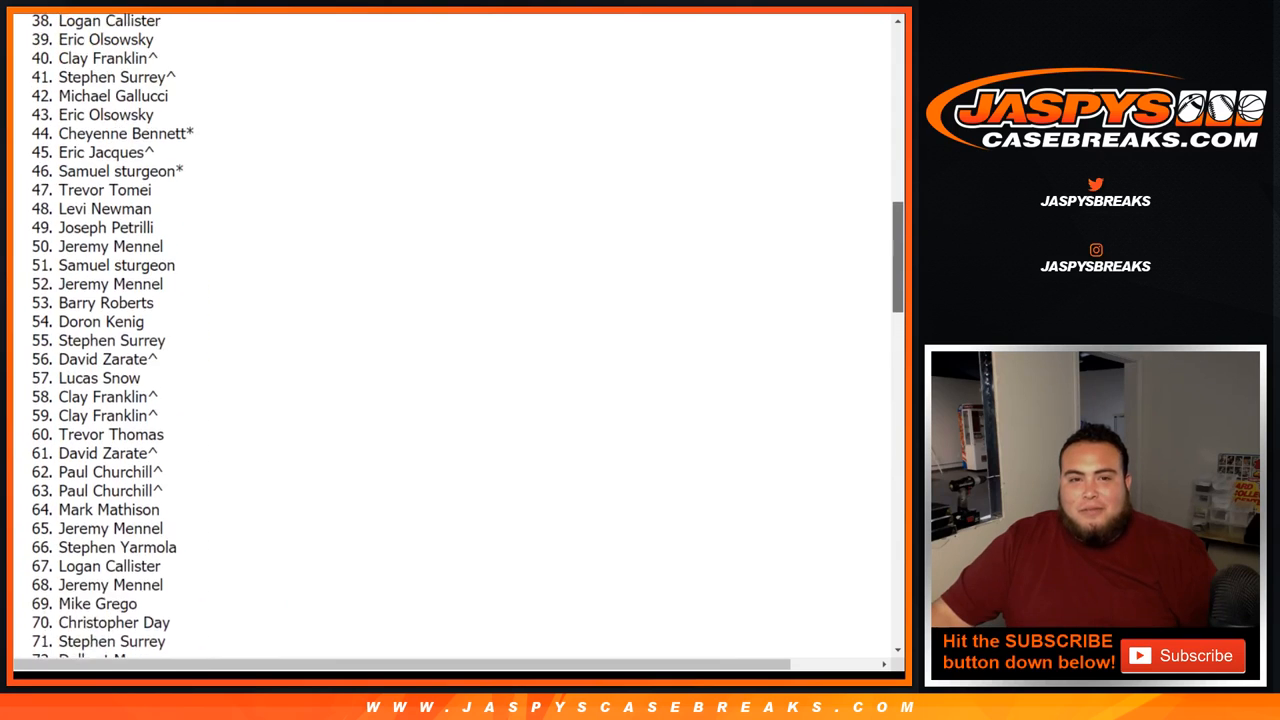
pyautogui.scroll(3)
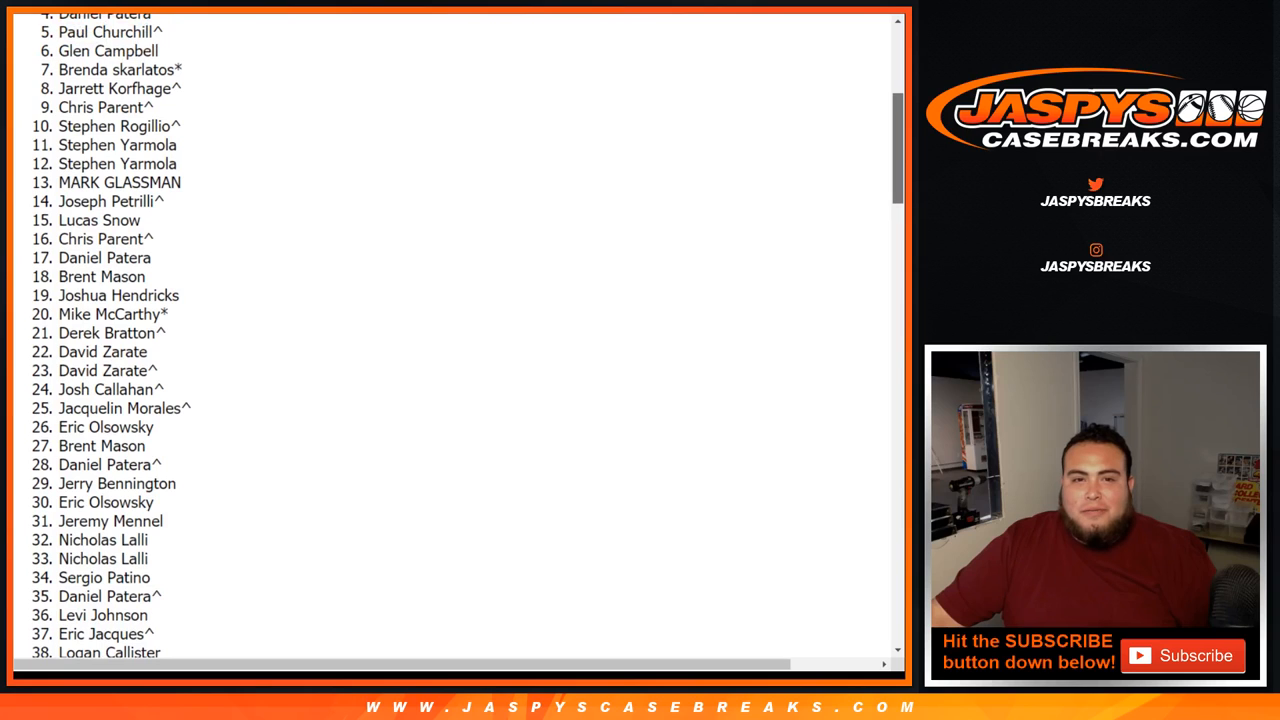
pyautogui.scroll(-3)
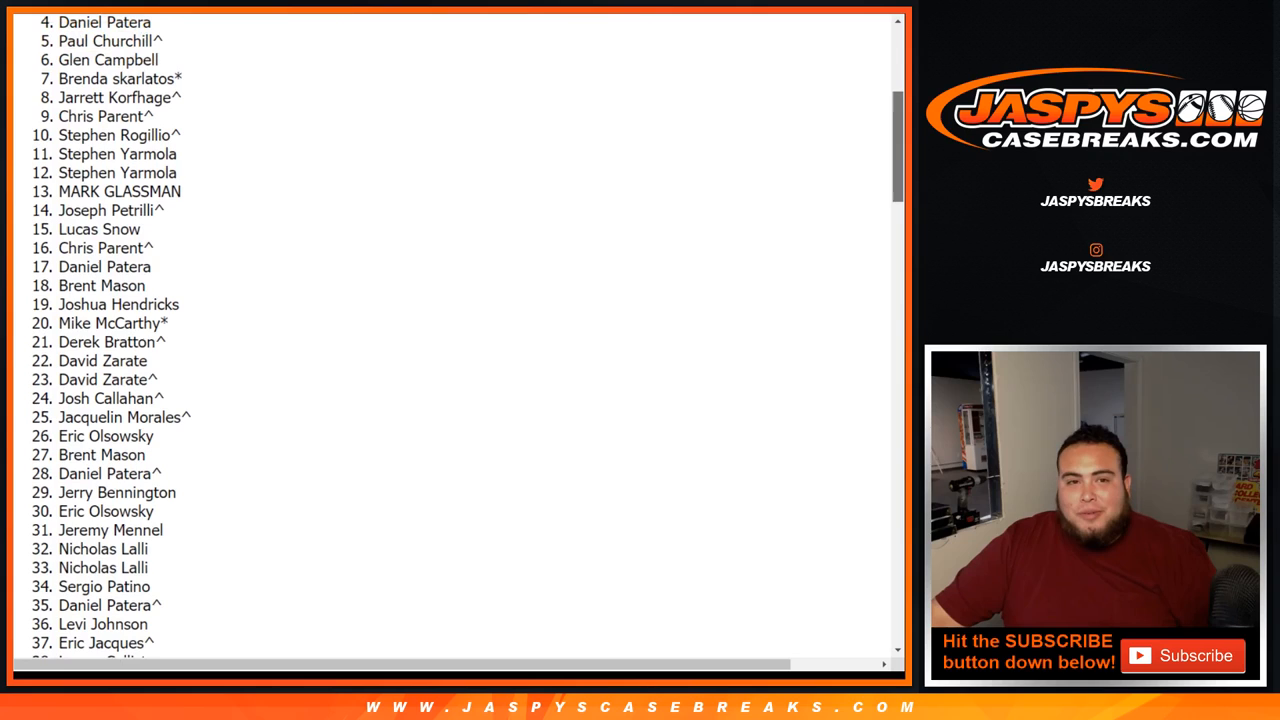
pyautogui.scroll(-3)
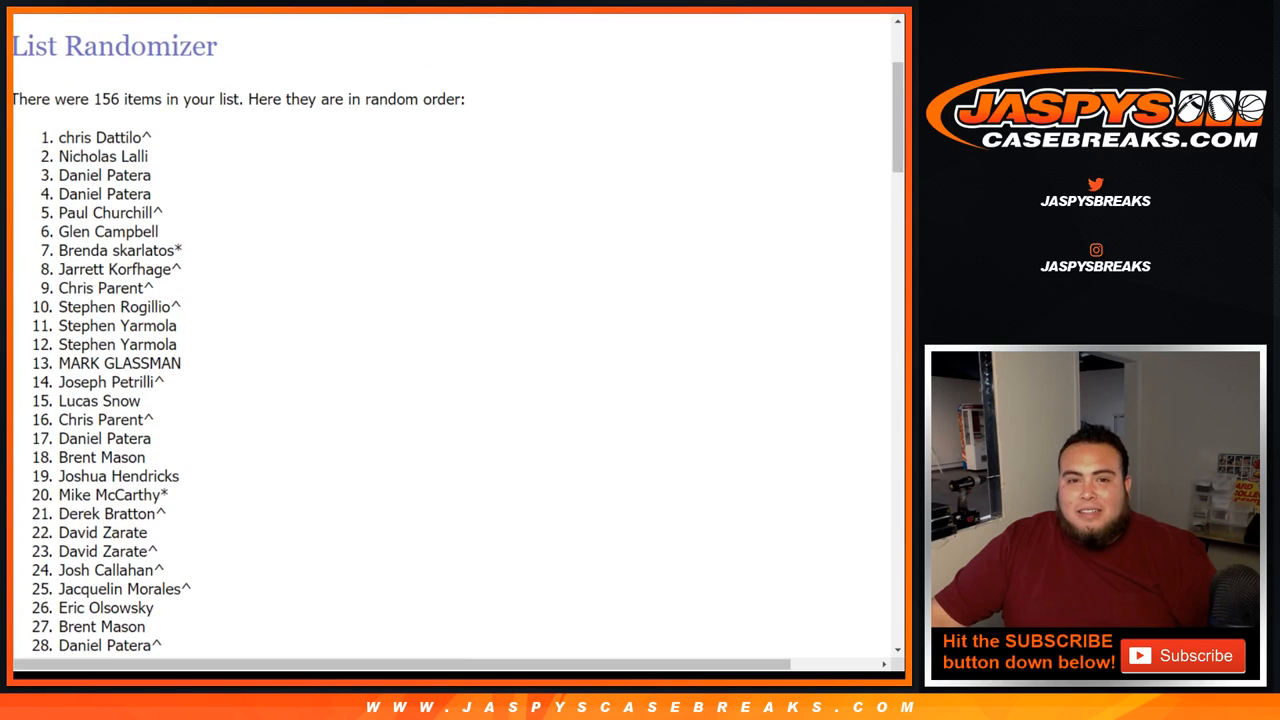
# Highlight the top three winning names, then bring up and cancel the print dialog
pyautogui.moveTo(60, 137); pyautogui.dragTo(125, 175)
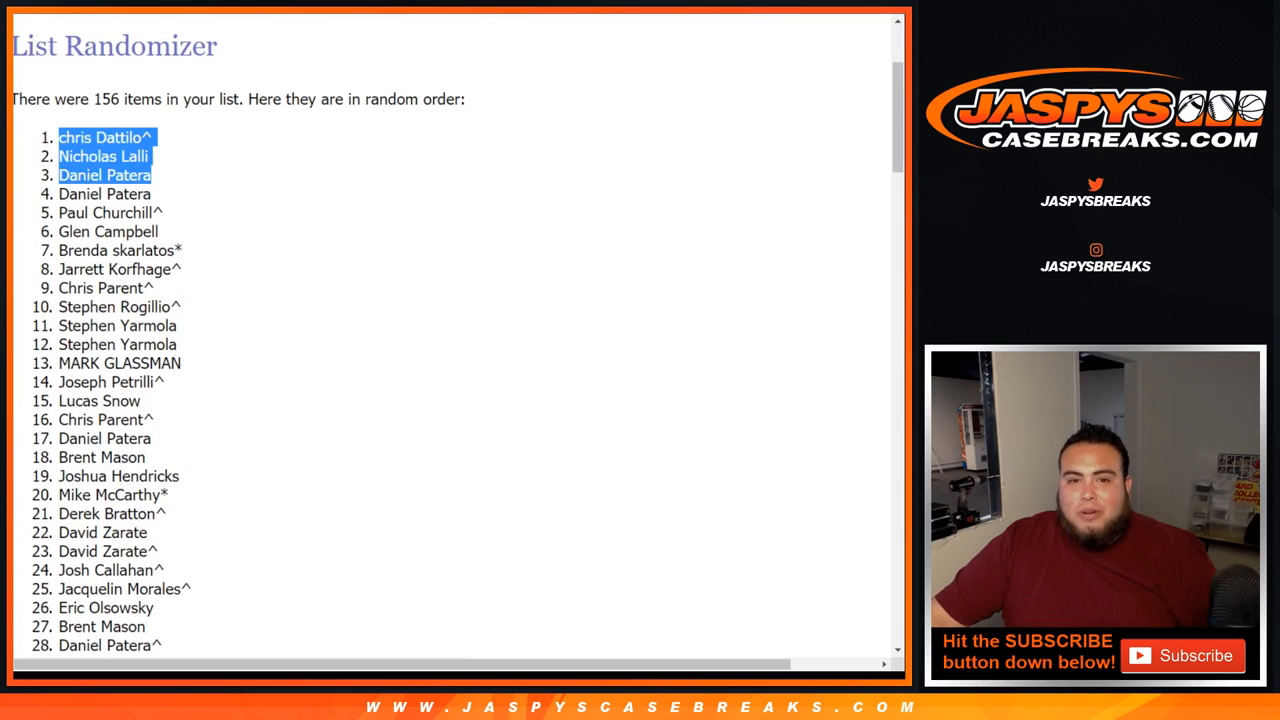
pyautogui.scroll(-3)
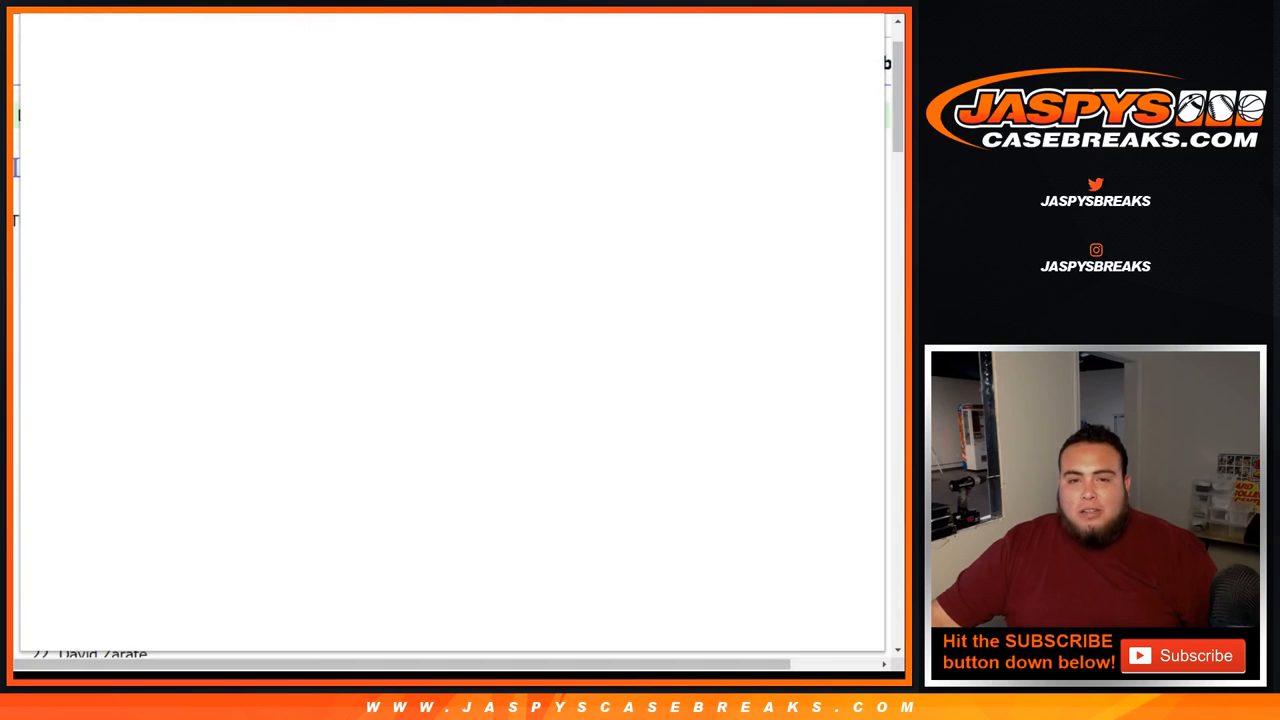
pyautogui.press('ctrl+p')
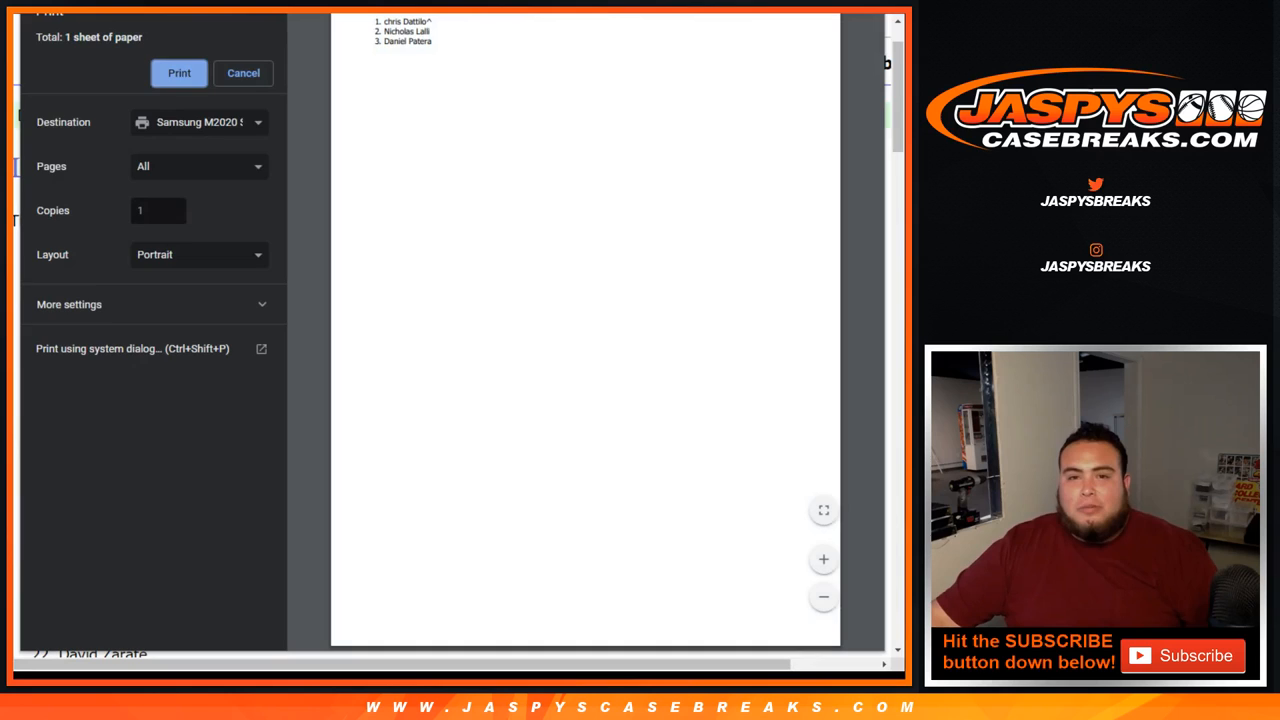
pyautogui.click(243, 72)
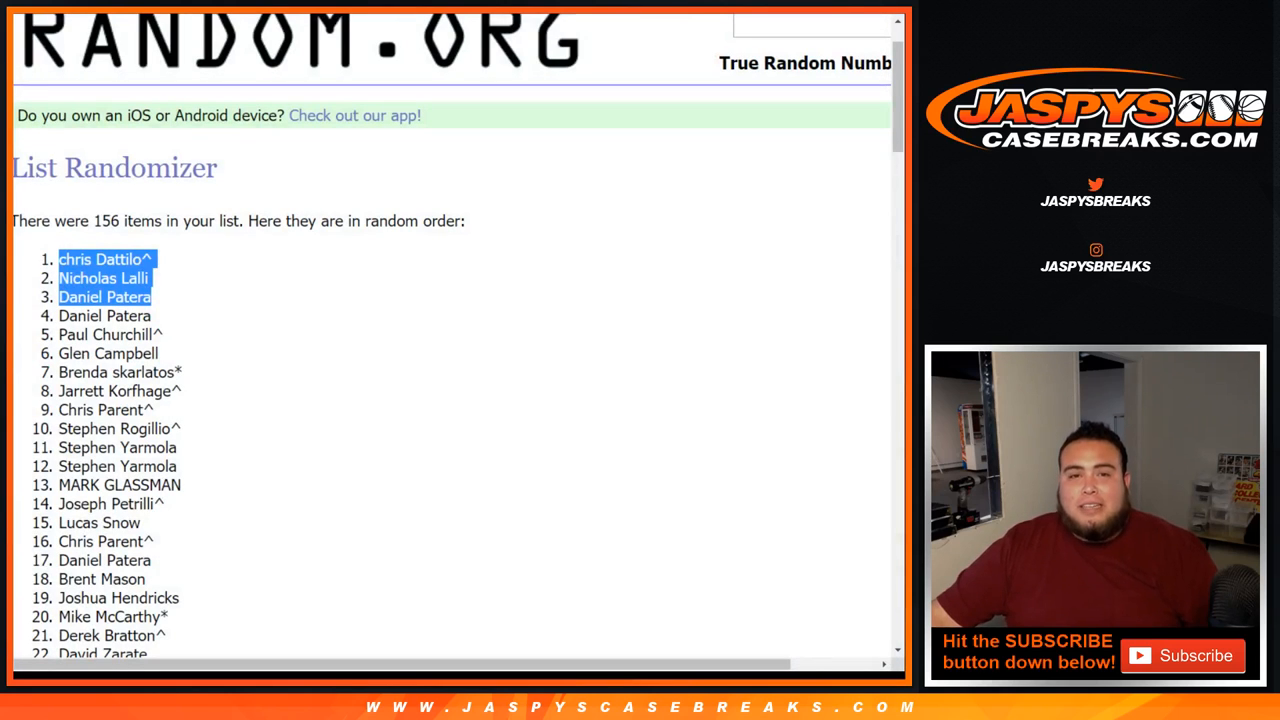